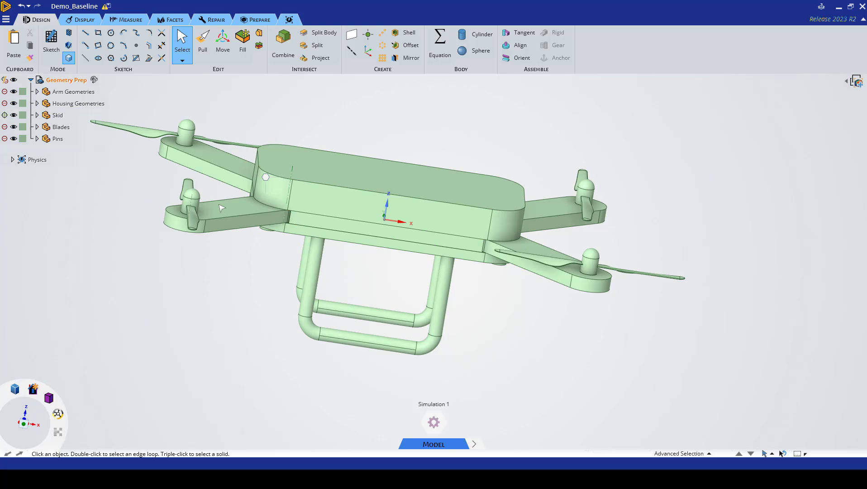
# Duplicate the Skid component in the Structure tree via copy and paste.
pyautogui.click(350, 212)
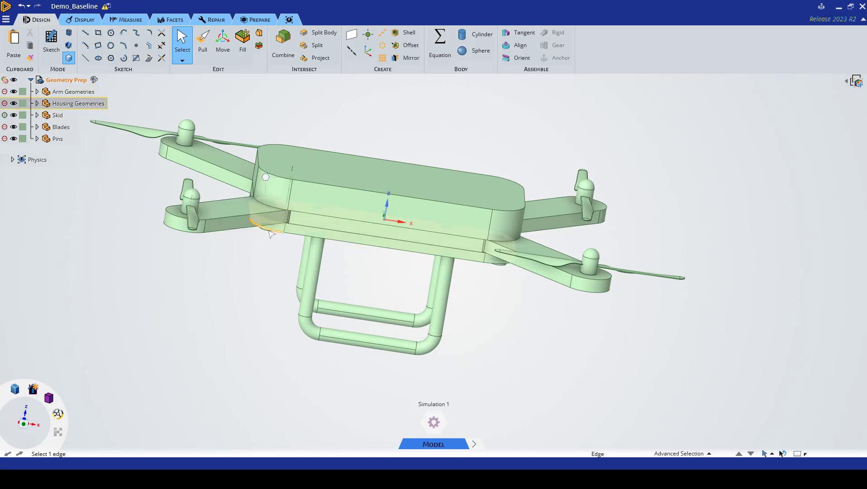
pyautogui.click(58, 115)
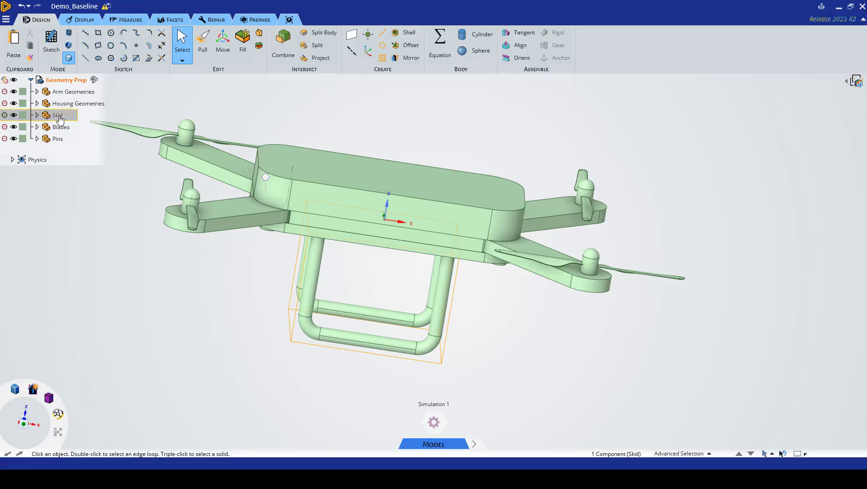
pyautogui.click(60, 126)
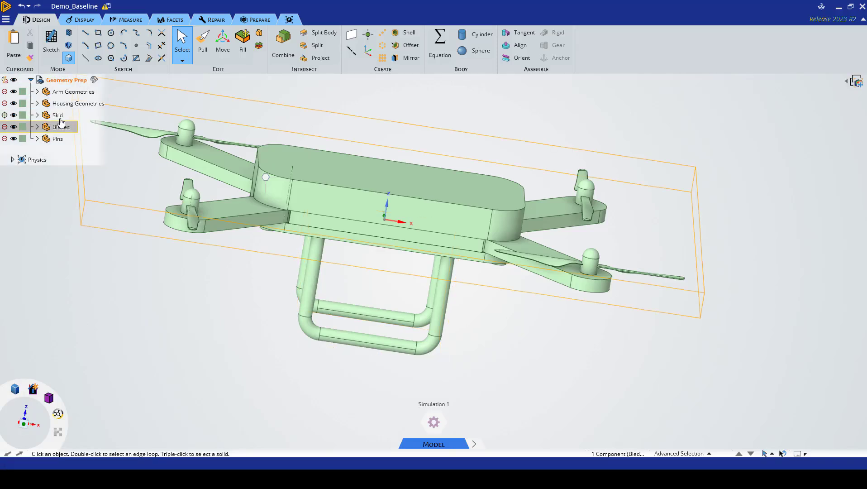
pyautogui.rightClick(57, 115)
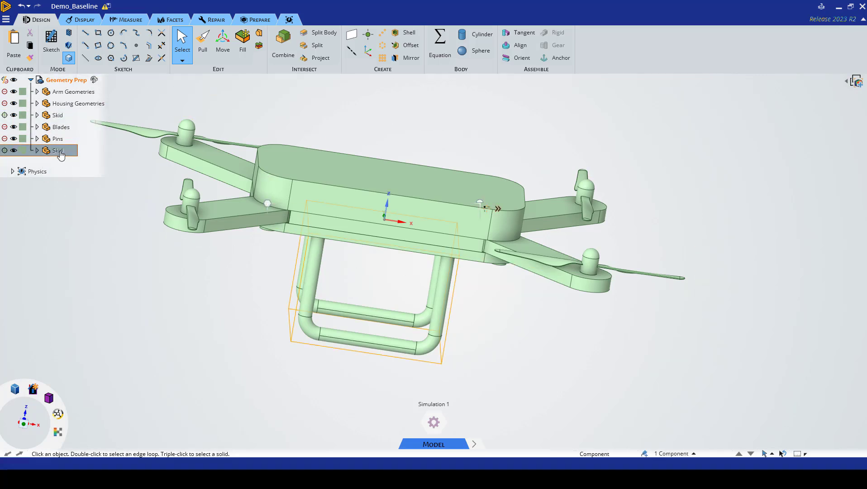
# Rename the copied skid component to Skid2 and isolate it with Hide Others.
pyautogui.rightClick(58, 150)
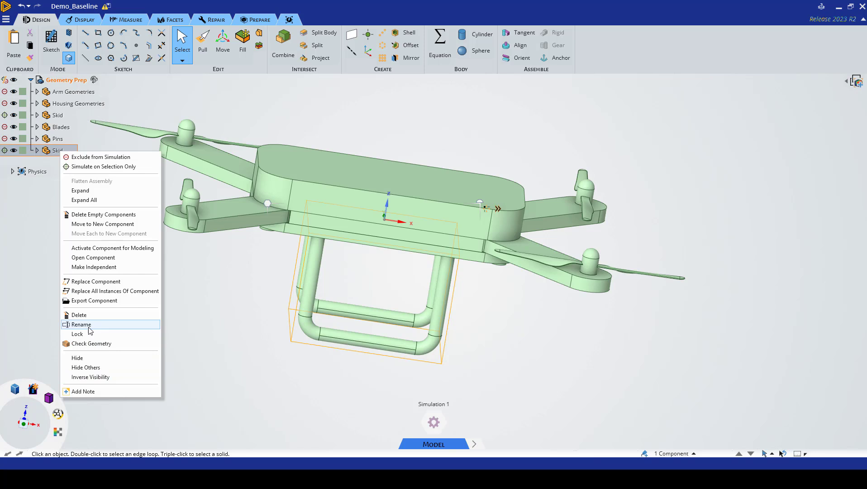
pyautogui.click(81, 324)
pyautogui.write('2')
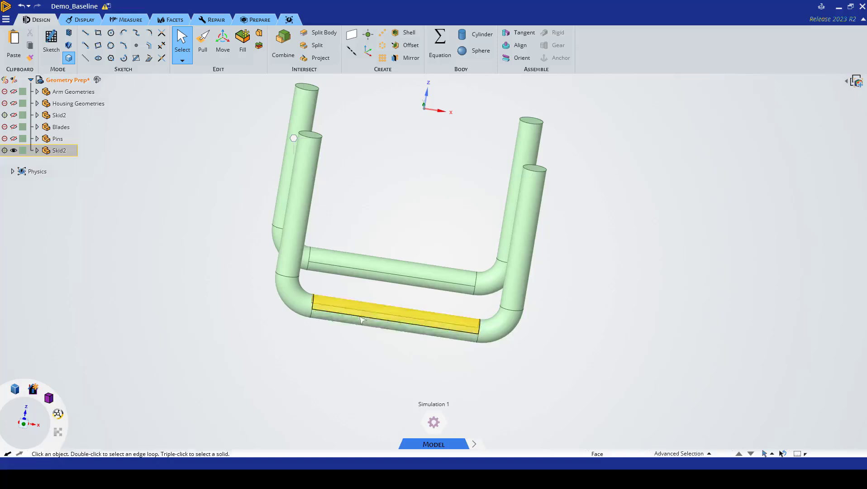
# Create a datum plane through the two bar edges and name it Z.
pyautogui.click(378, 275)
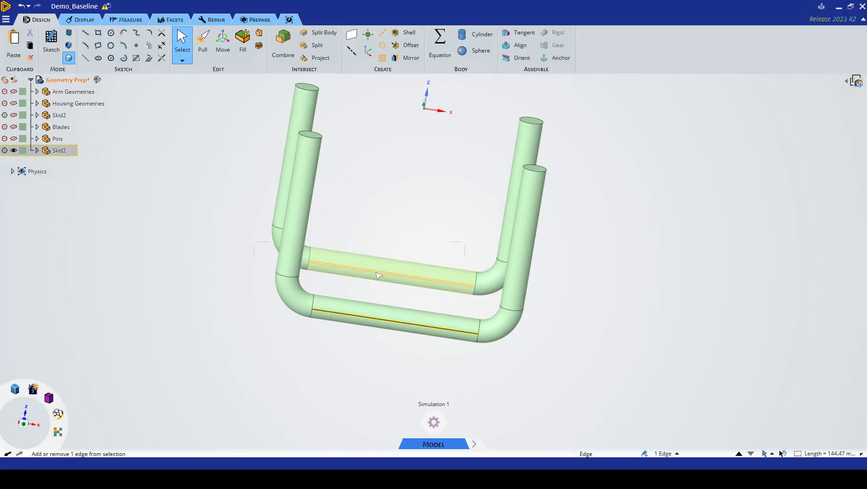
pyautogui.click(352, 35)
pyautogui.write('Z')
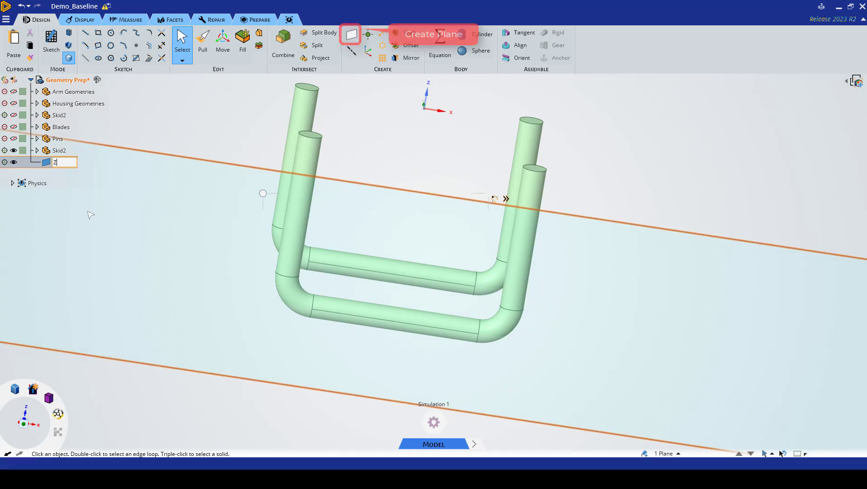
pyautogui.click(357, 322)
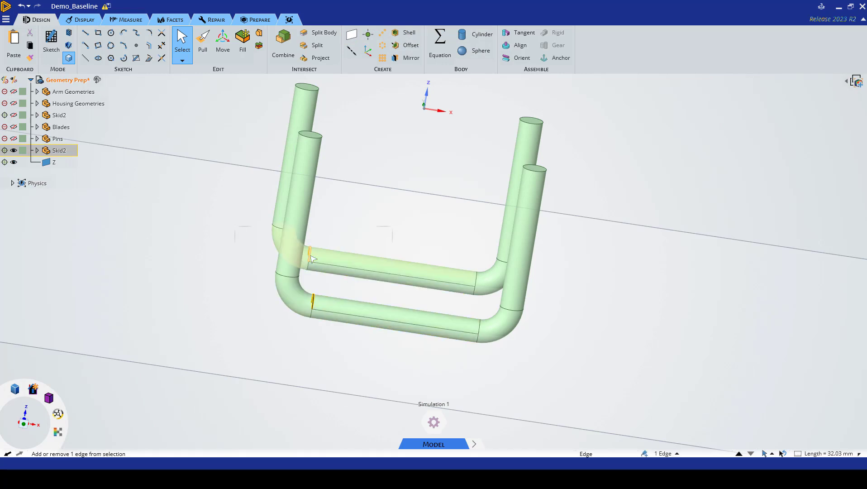
# Create planes at the left and right bends and name them X_l and X_r.
pyautogui.click(352, 35)
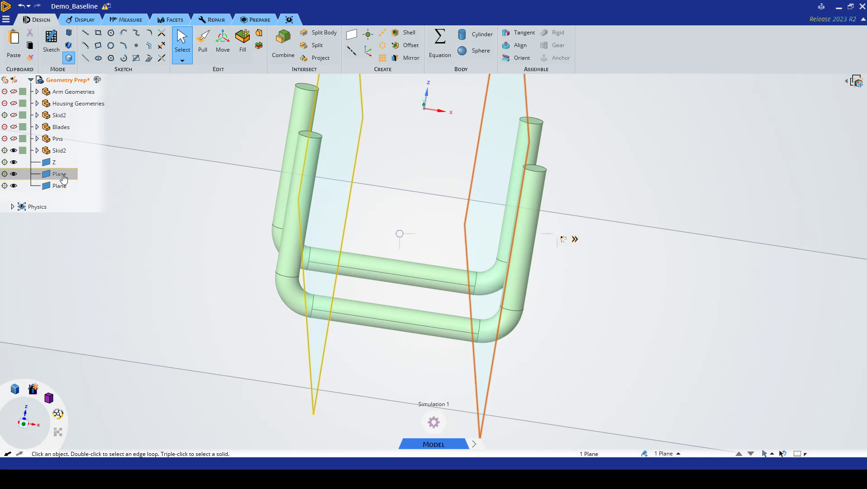
pyautogui.rightClick(59, 174)
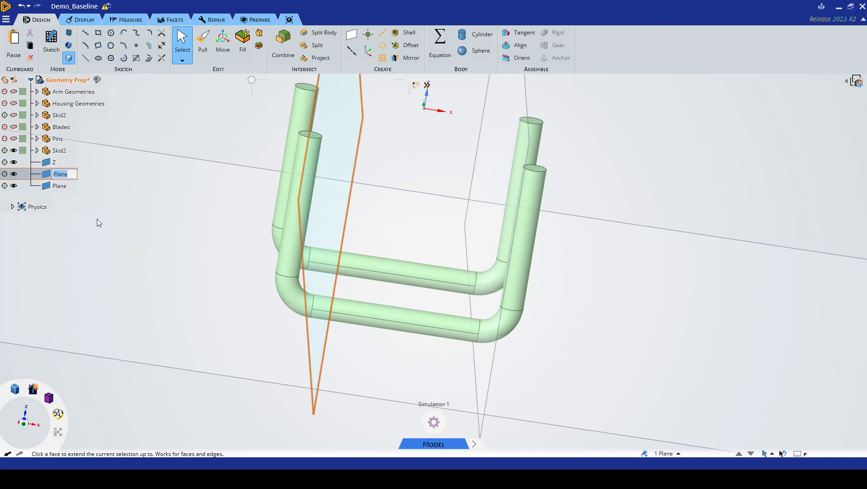
pyautogui.write('X_')
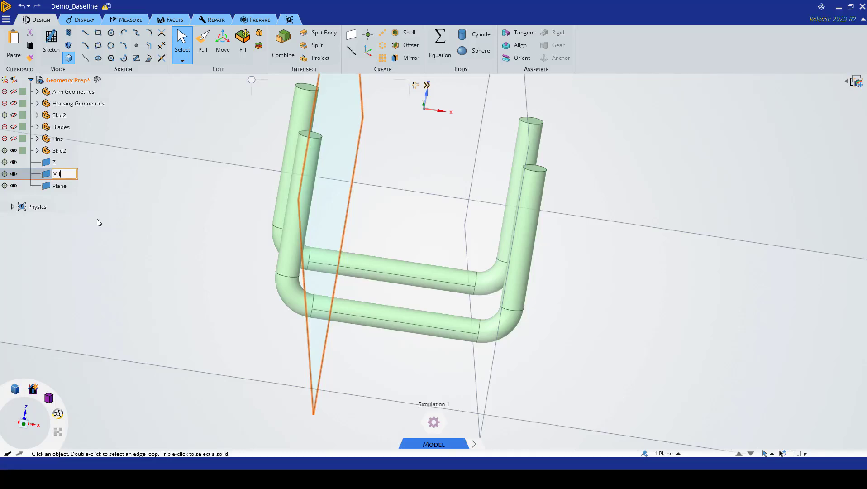
pyautogui.rightClick(59, 185)
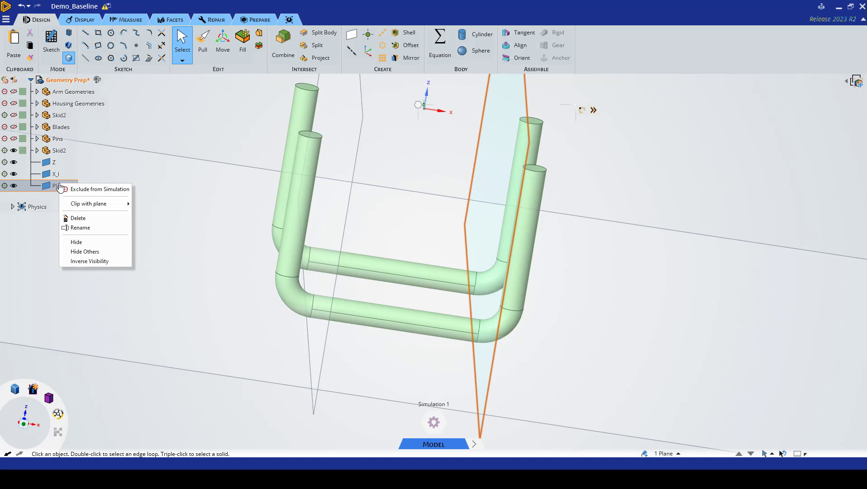
pyautogui.click(80, 228)
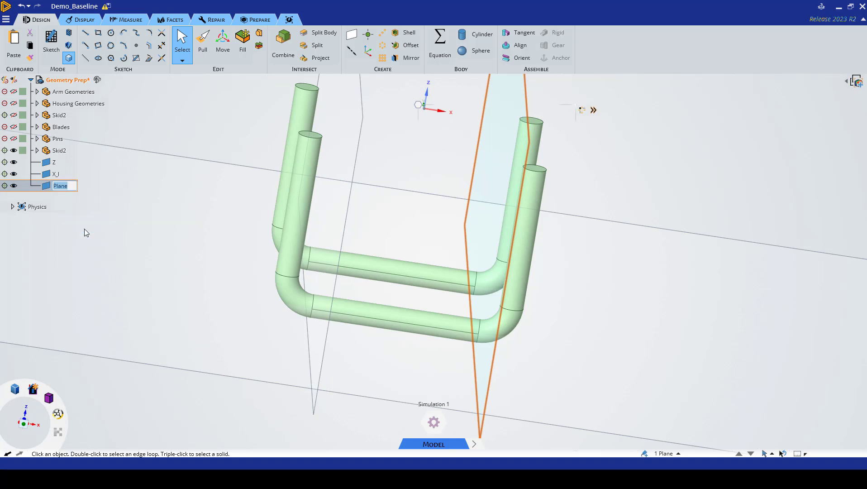
pyautogui.write('X_r')
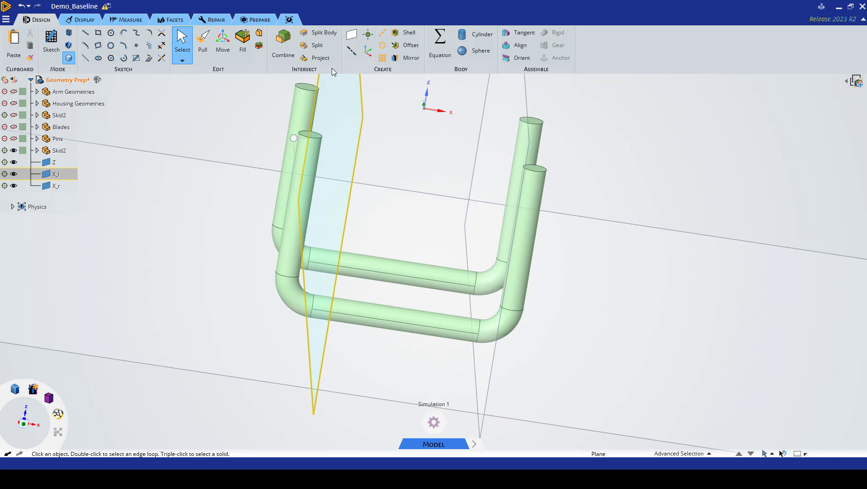
# Split the skid body with the X_l and X_r planes.
pyautogui.click(325, 32)
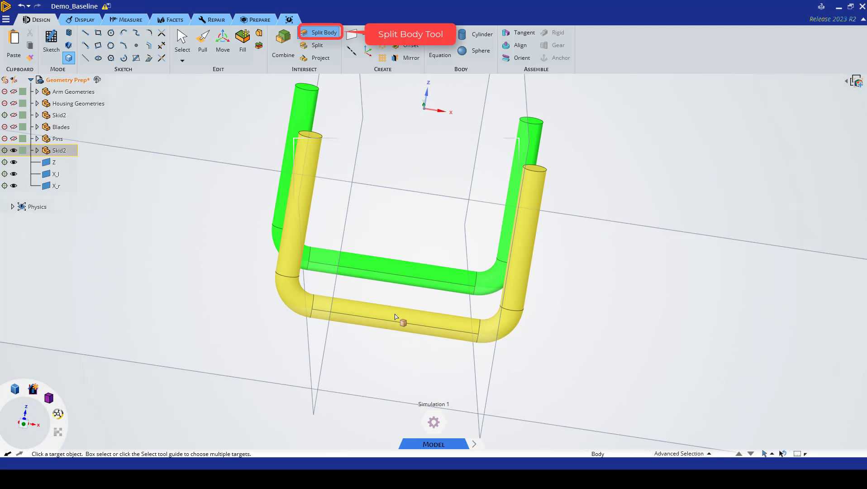
pyautogui.click(54, 174)
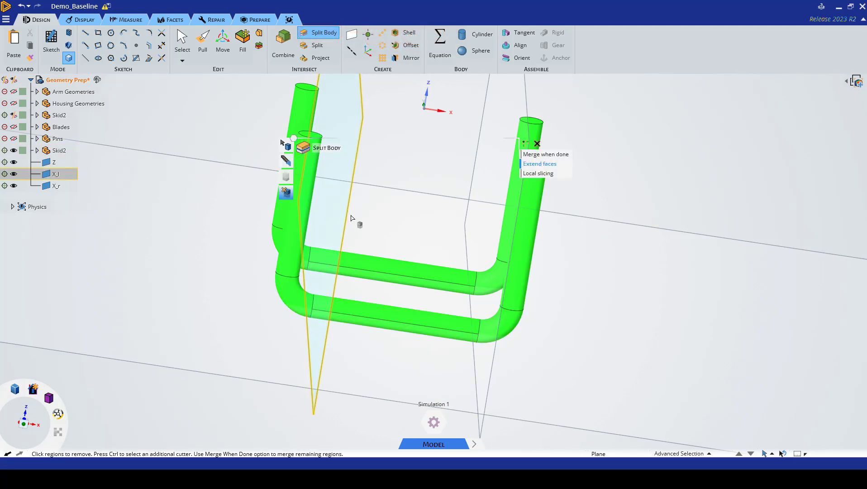
pyautogui.click(415, 280)
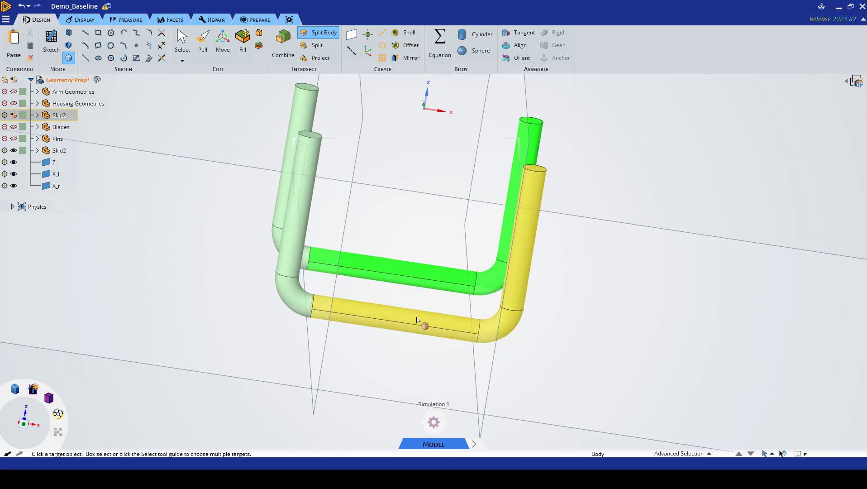
pyautogui.click(54, 185)
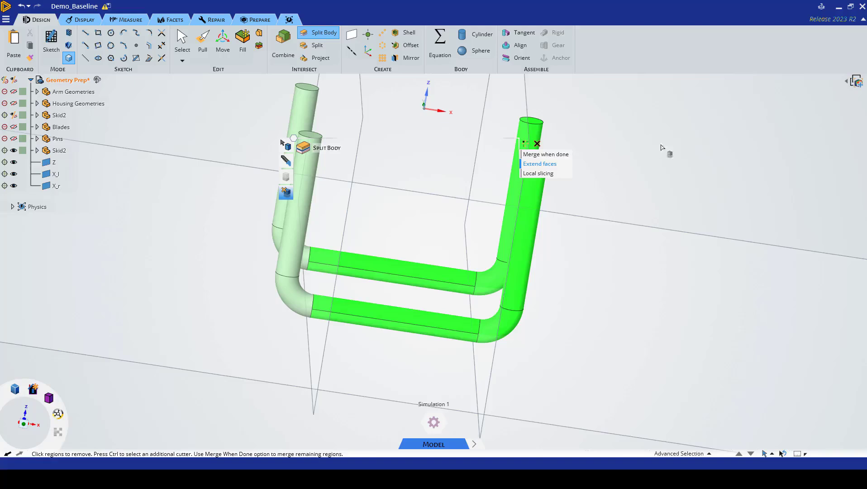
pyautogui.click(398, 317)
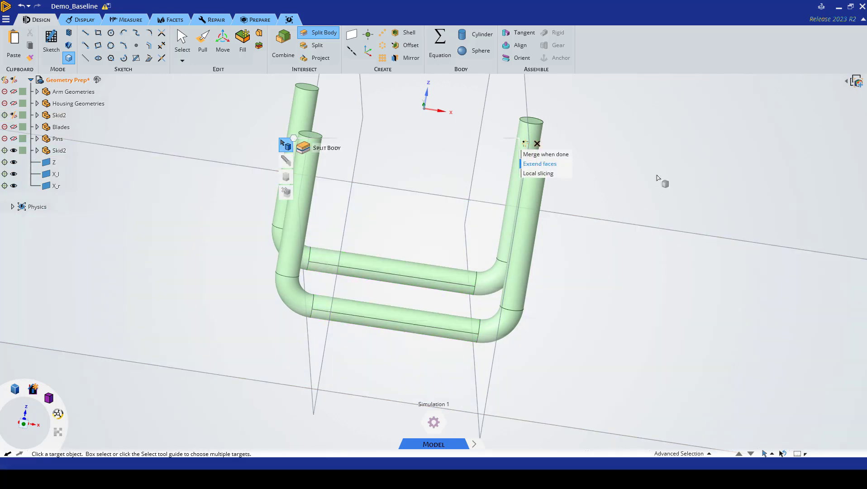
# Split the remaining tube sections and keep only the two straight horizontal bars.
pyautogui.click(59, 150)
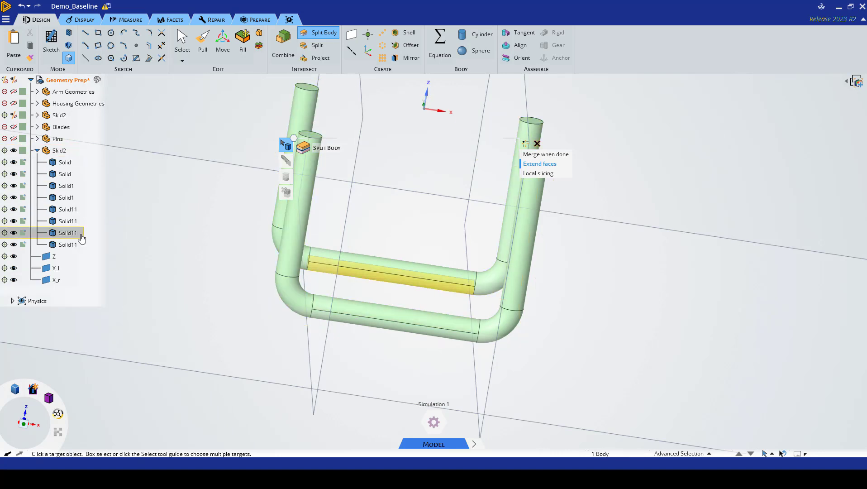
pyautogui.click(68, 245)
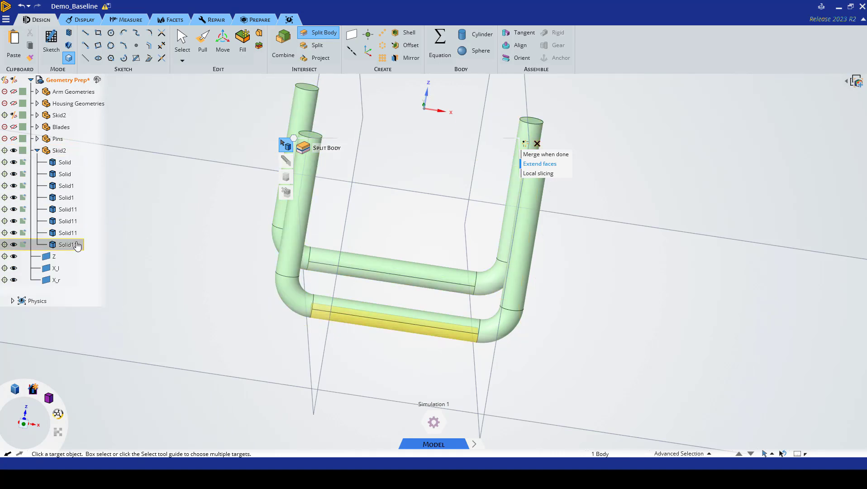
pyautogui.click(64, 161)
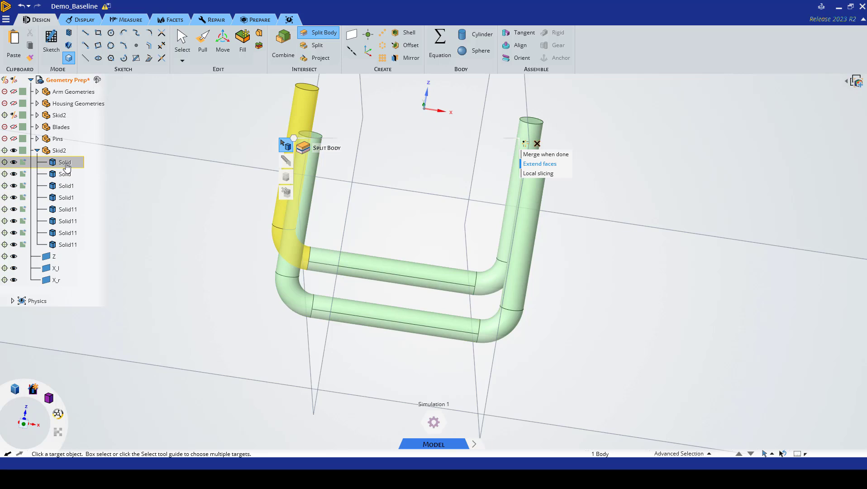
pyautogui.click(65, 173)
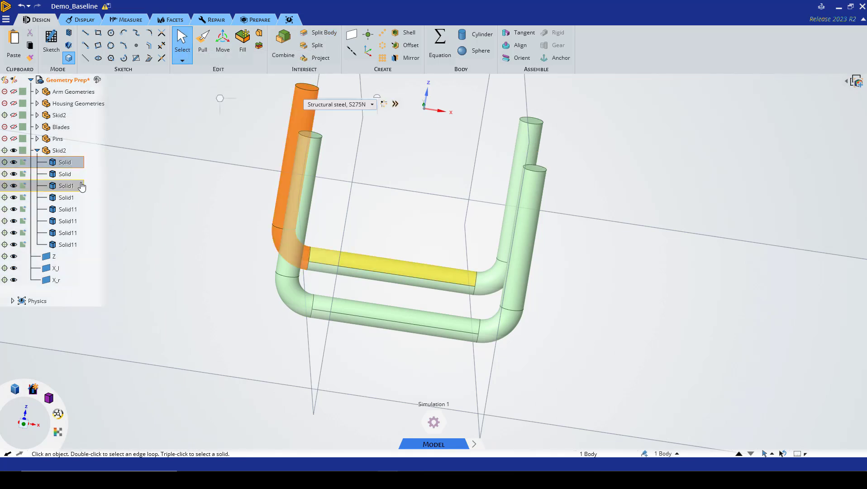
pyautogui.click(67, 221)
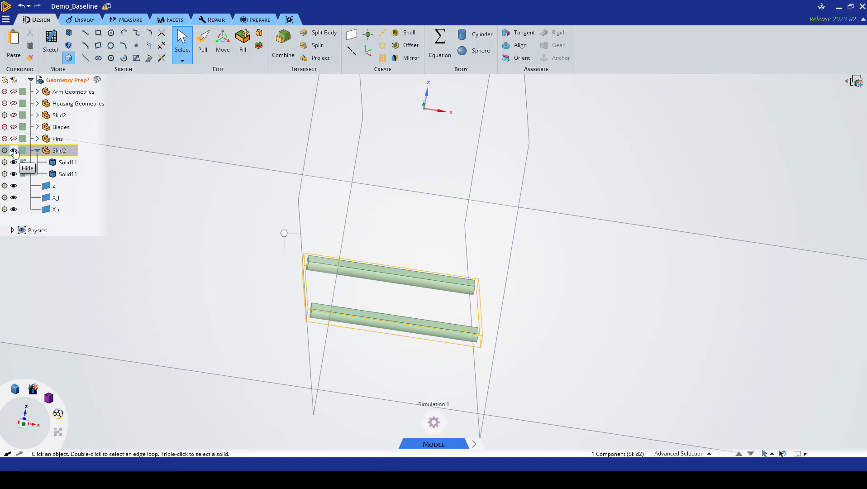
# Hide Skid2 and show the Housing Geometries body.
pyautogui.click(14, 150)
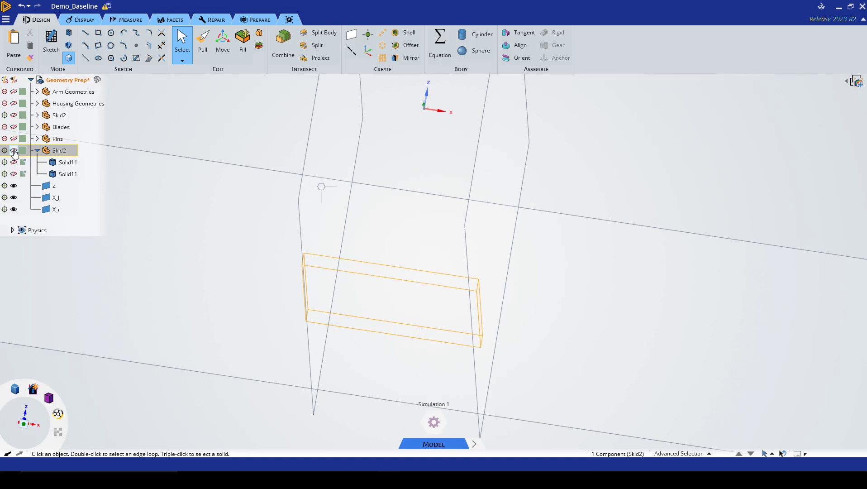
pyautogui.click(67, 162)
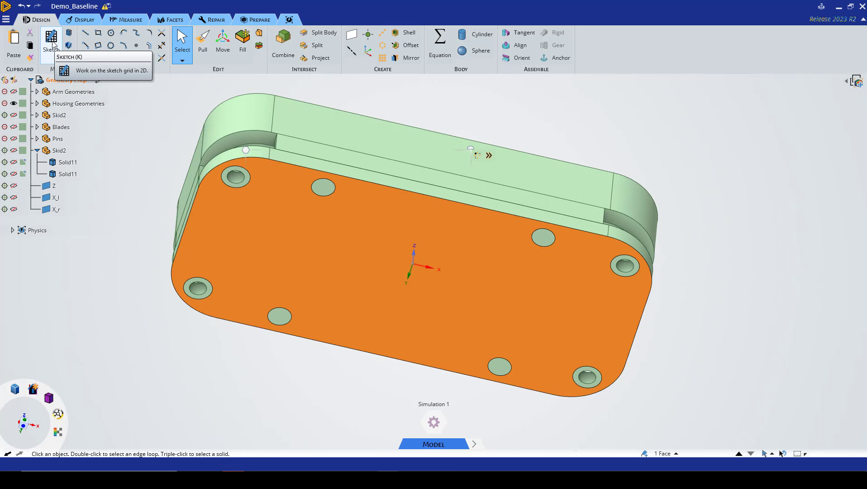
# Sketch a large outer rectangle on the housing's bottom face.
pyautogui.click(50, 37)
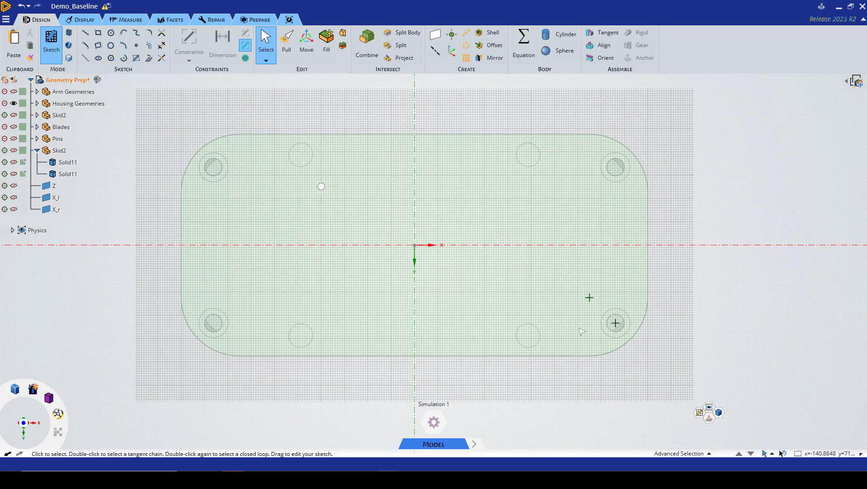
pyautogui.moveTo(220, 88)
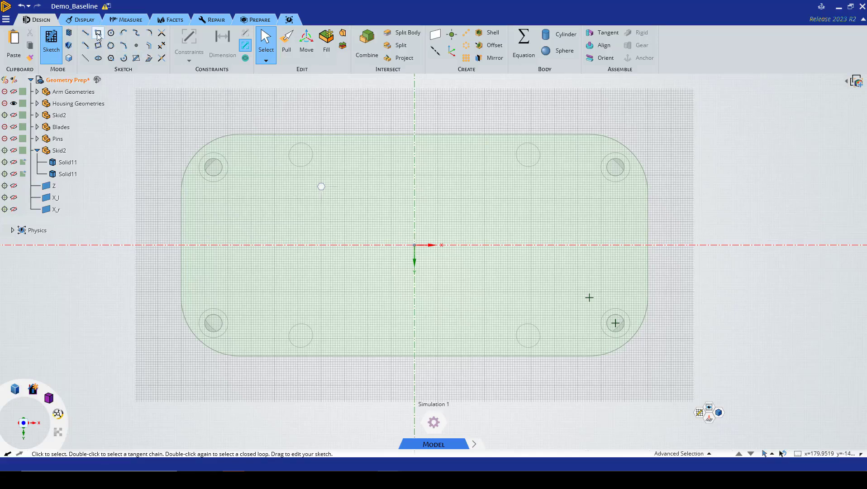
pyautogui.click(98, 31)
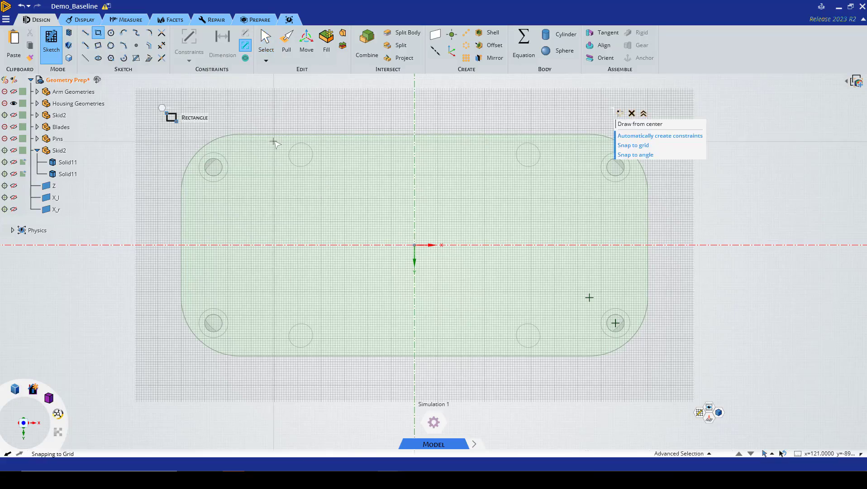
pyautogui.moveTo(275, 140); pyautogui.dragTo(559, 341)
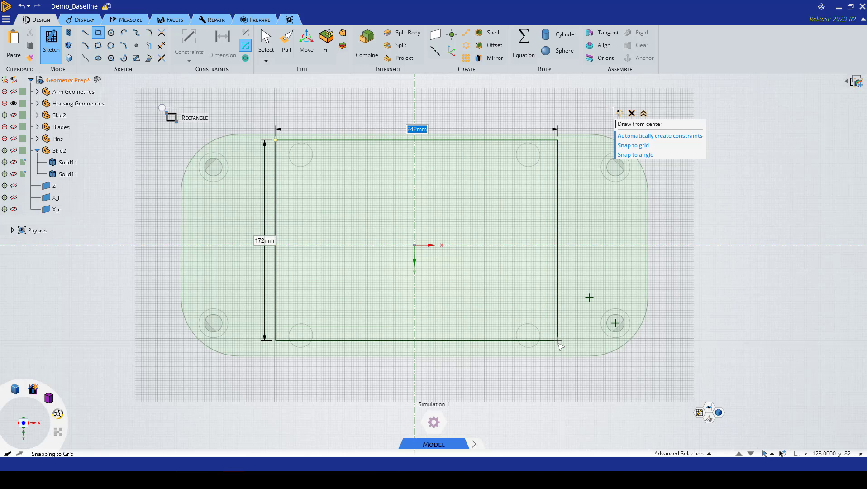
pyautogui.moveTo(560, 347); pyautogui.dragTo(565, 354)
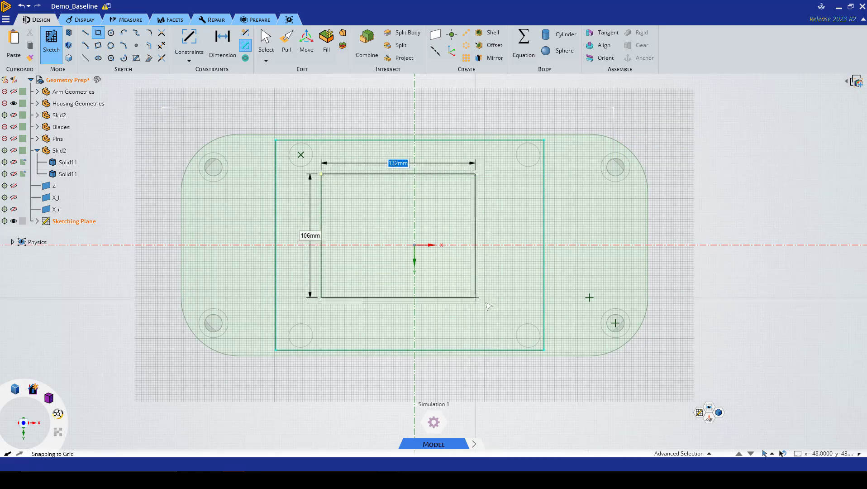
# Sketch a smaller inner rectangle, entering 140 mm for its width.
pyautogui.moveTo(478, 299); pyautogui.dragTo(496, 318)
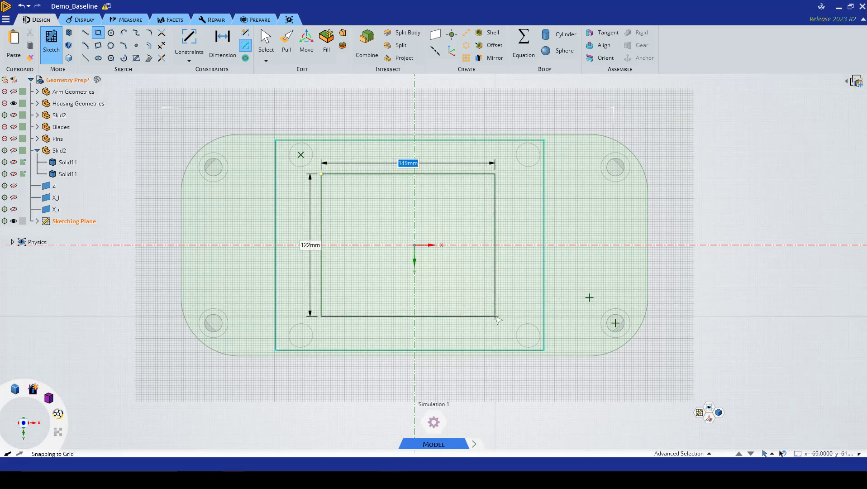
pyautogui.write('140')
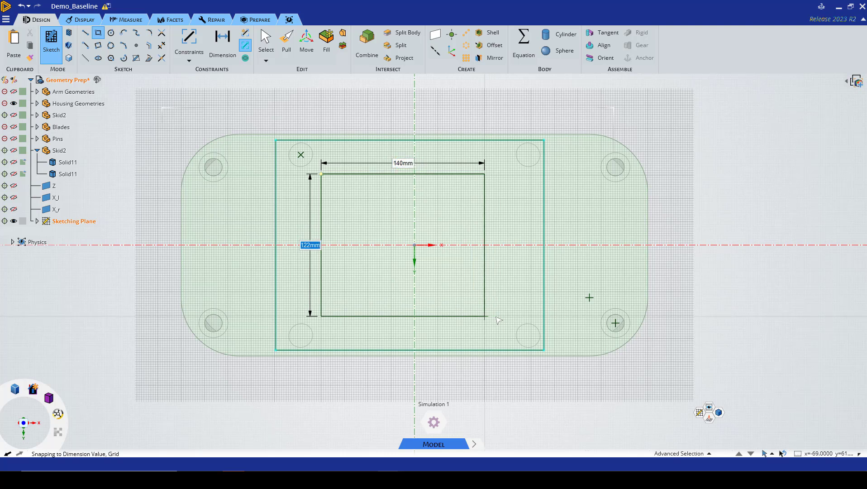
pyautogui.moveTo(487, 318)
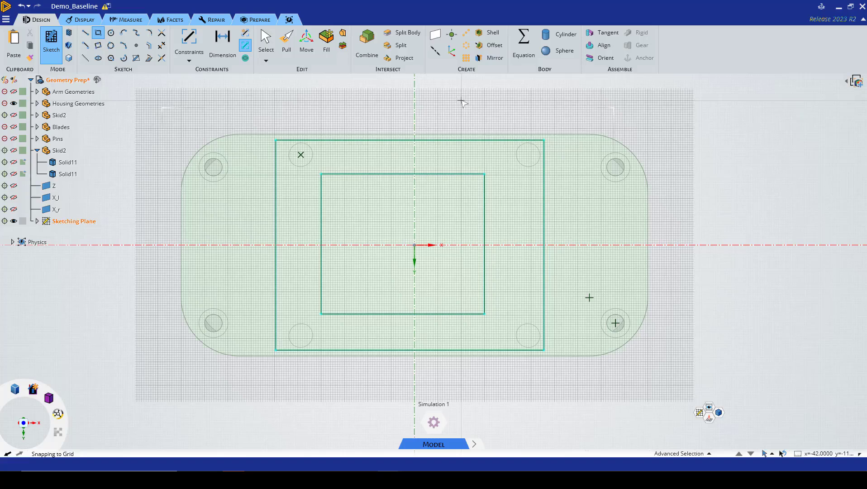
pyautogui.moveTo(524, 154)
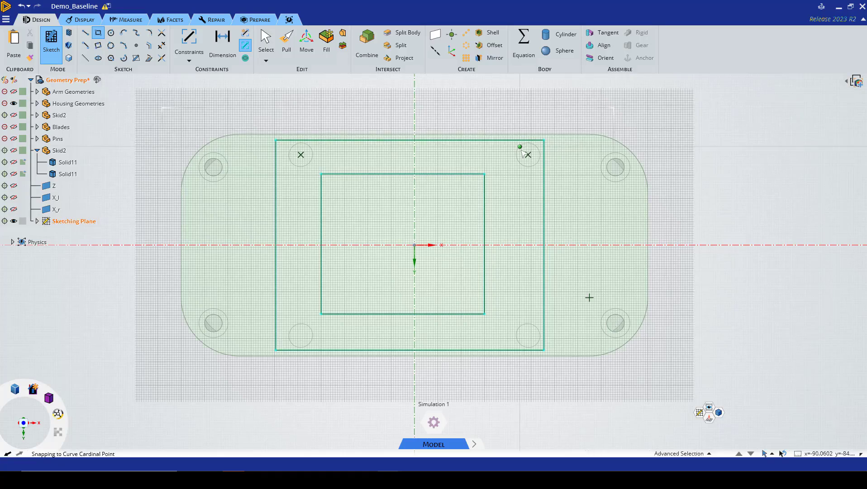
pyautogui.click(222, 39)
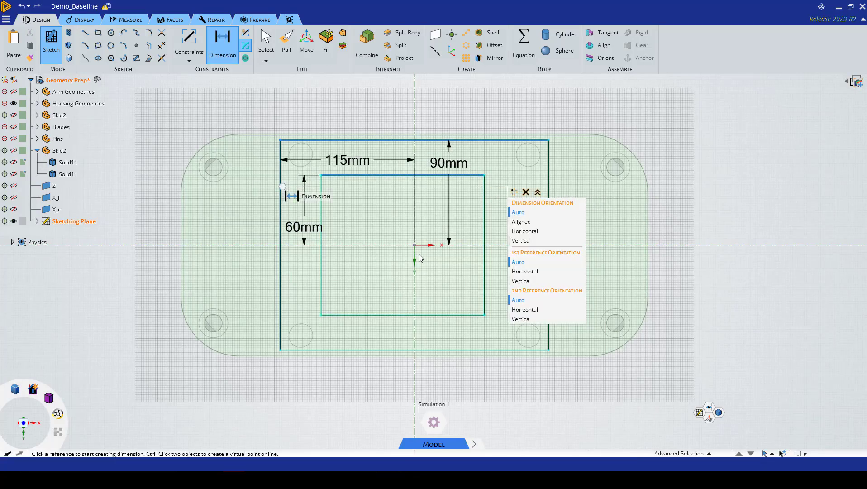
pyautogui.moveTo(484, 220)
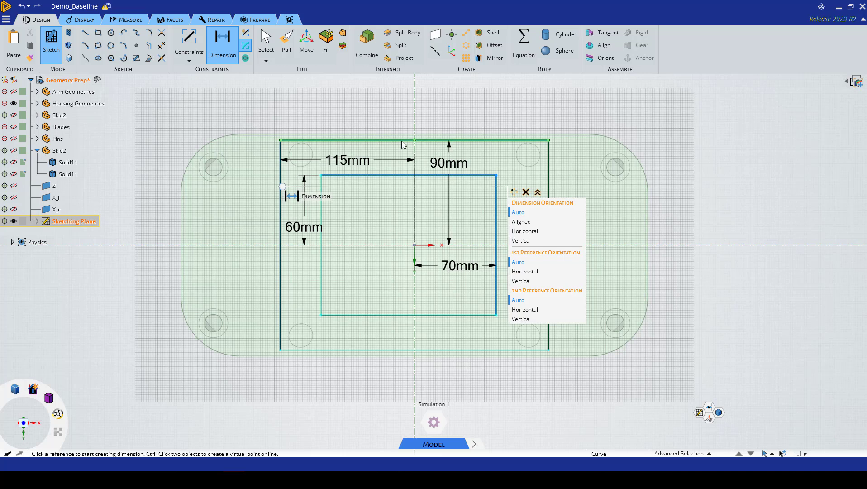
# Dimension the rectangles to 230×180 mm outer and 140×120 mm inner, centred on the origin.
pyautogui.click(402, 144)
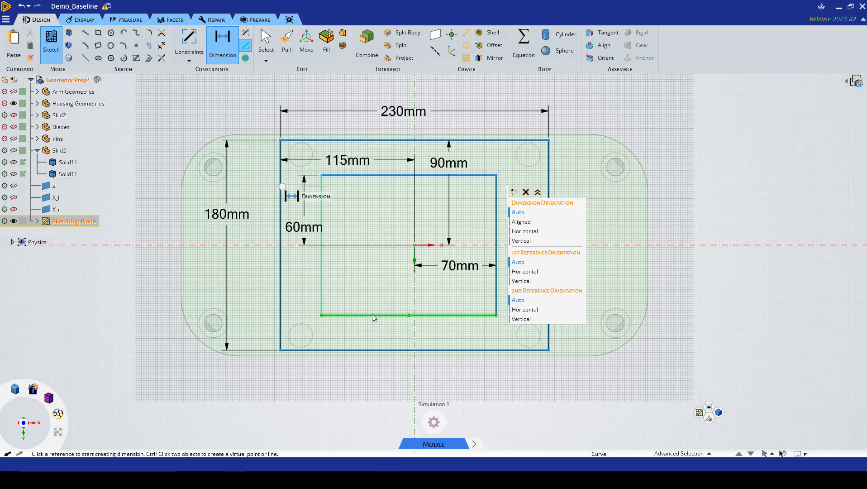
pyautogui.click(406, 314)
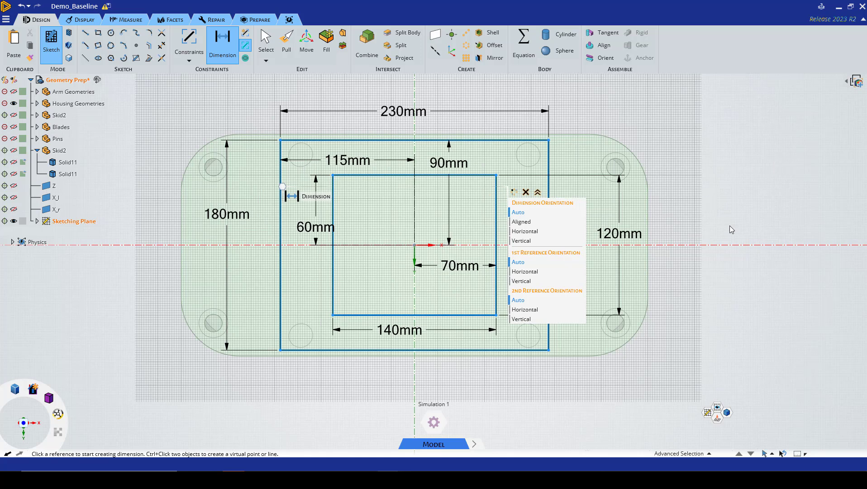
pyautogui.moveTo(220, 291)
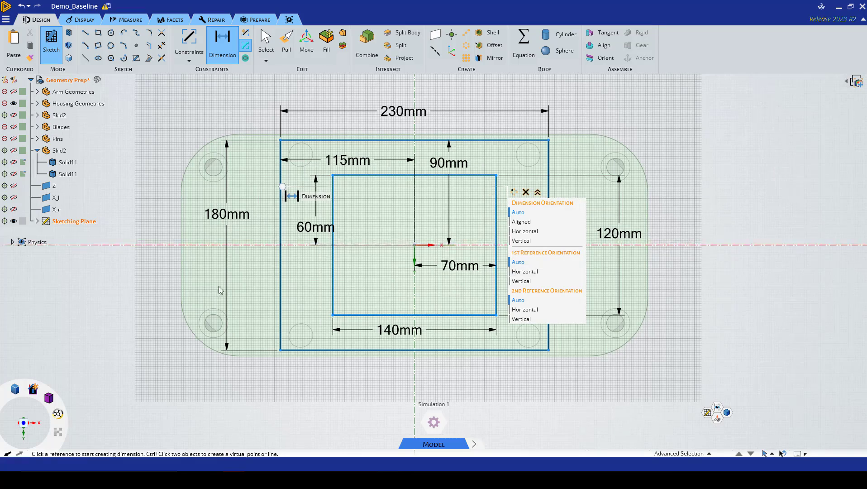
pyautogui.click(58, 115)
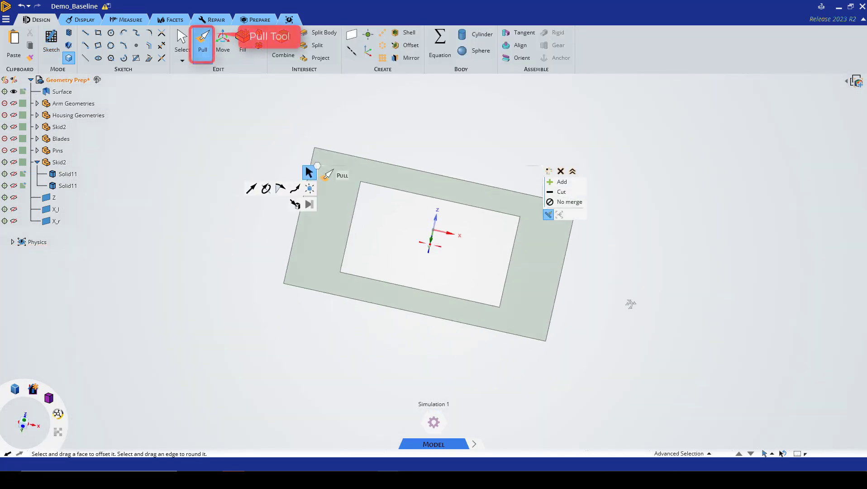
# Pull the frame surface into a hollow solid block and hide the Z plane.
pyautogui.click(55, 209)
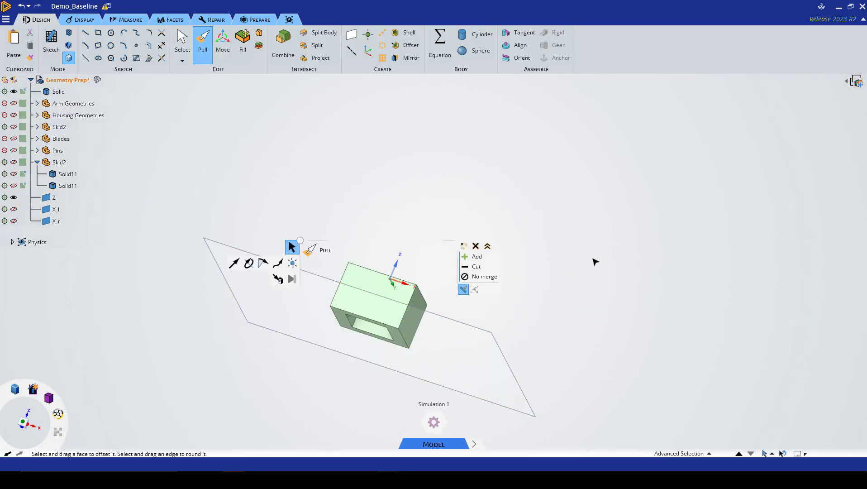
pyautogui.click(54, 197)
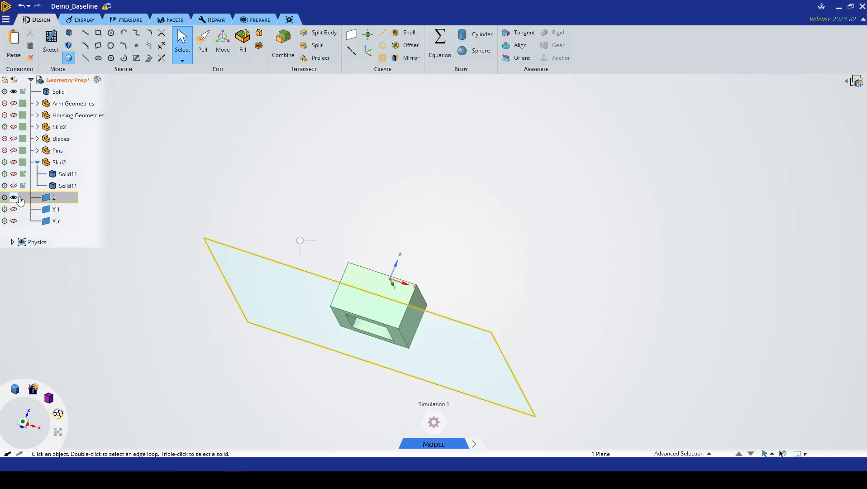
pyautogui.click(13, 197)
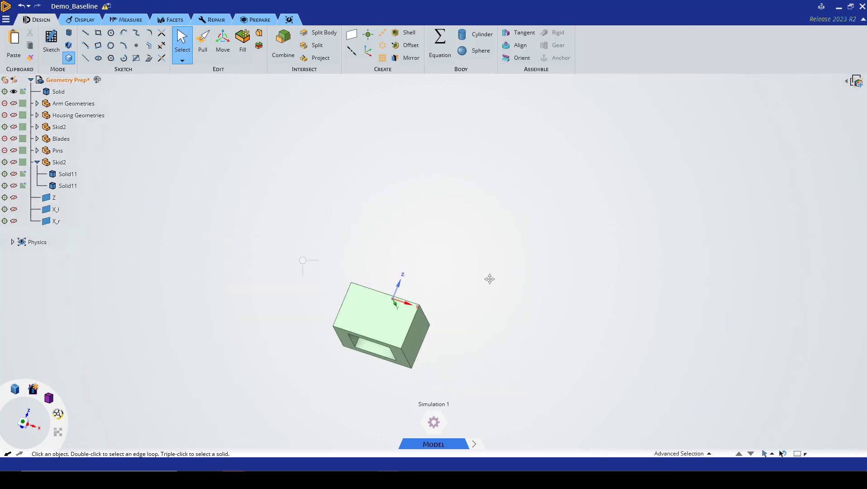
pyautogui.click(68, 186)
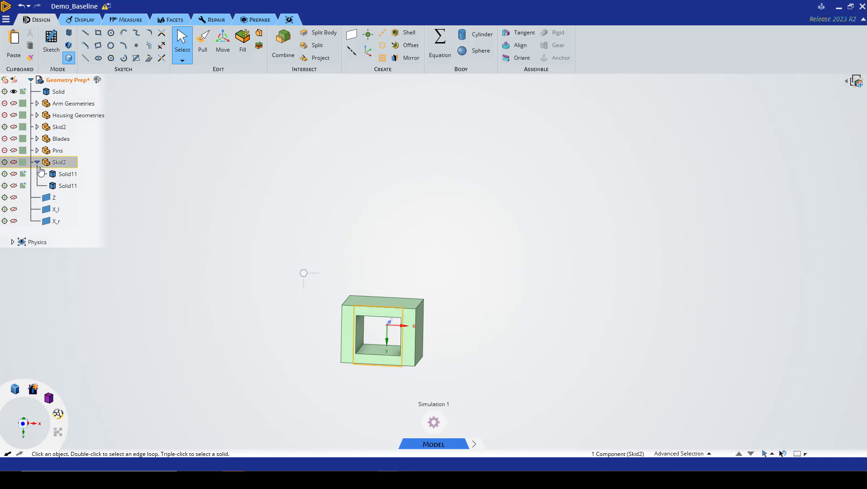
pyautogui.moveTo(13, 162)
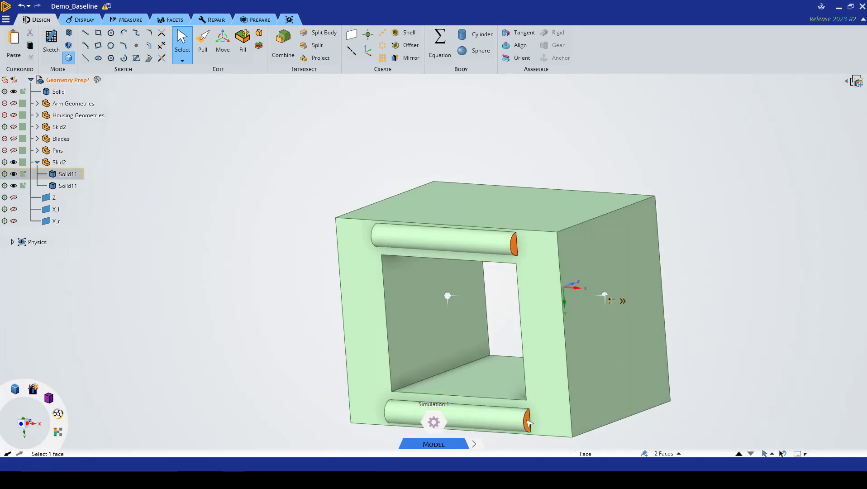
# Pull the end faces of both bars to span the frame's full width.
pyautogui.click(203, 41)
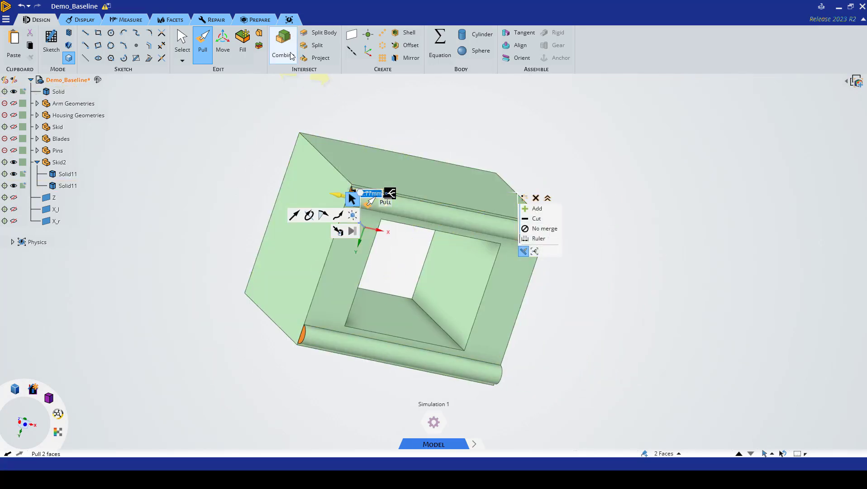
pyautogui.click(282, 42)
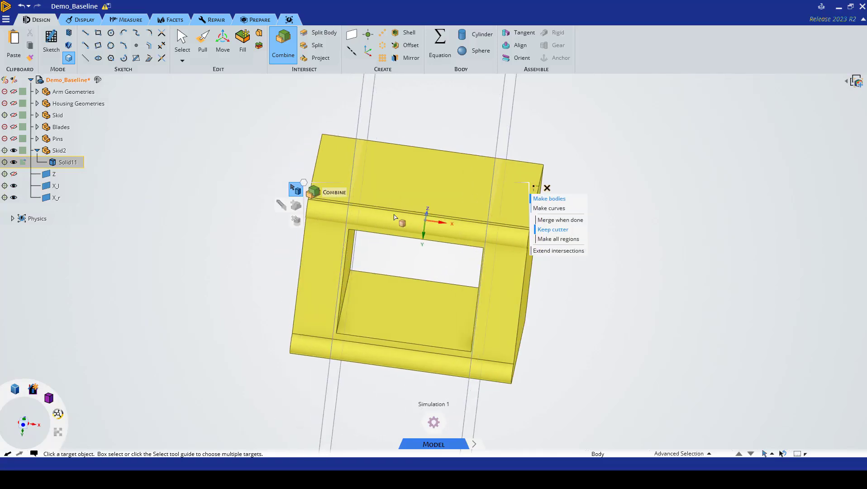
# Combine the bars into Solid11 and split both bar faces at plane X_l.
pyautogui.click(316, 45)
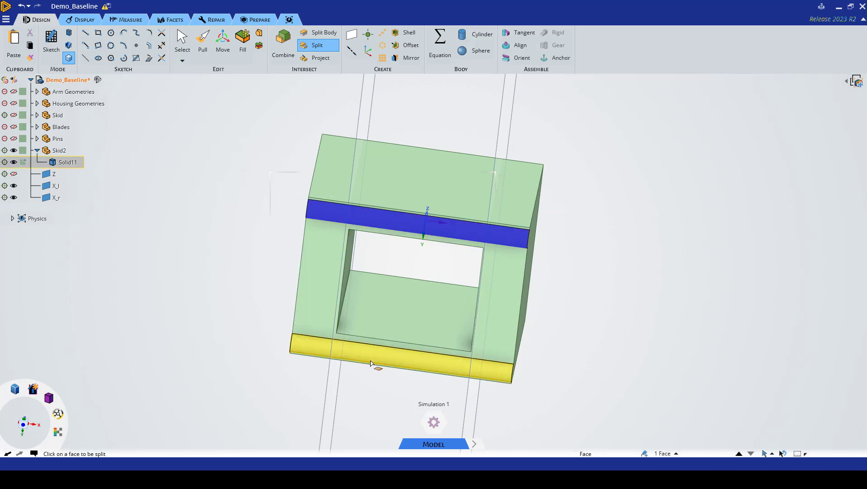
pyautogui.click(387, 360)
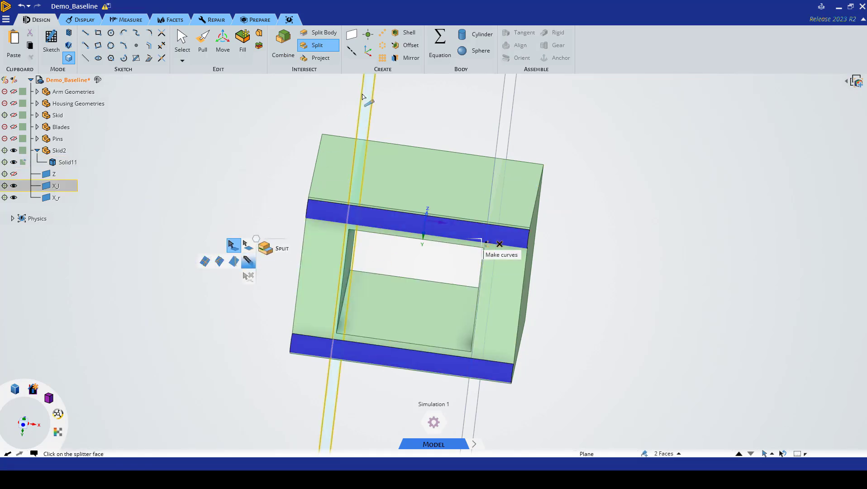
pyautogui.click(409, 309)
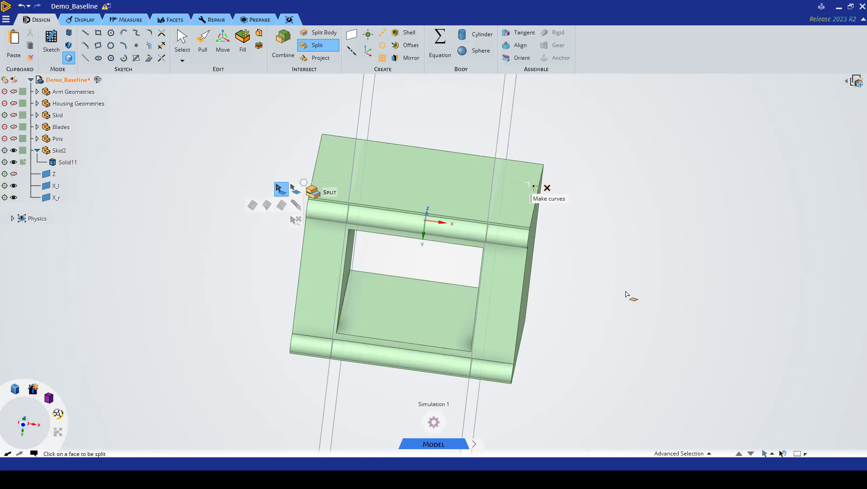
pyautogui.moveTo(392, 237)
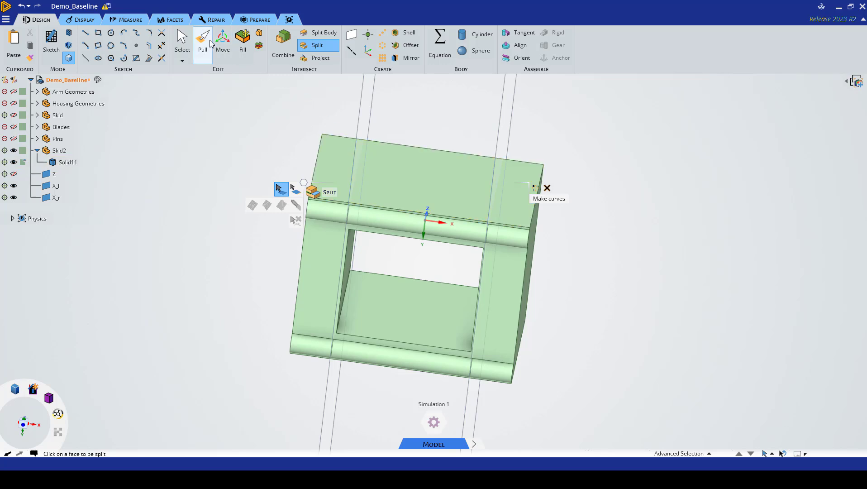
# Drag plane X_r along X to its new offset, then return to Split.
pyautogui.click(222, 41)
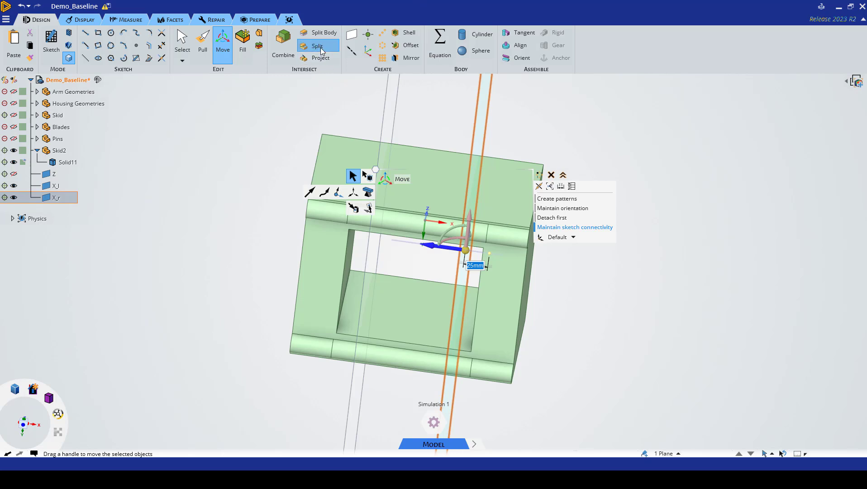
pyautogui.click(317, 45)
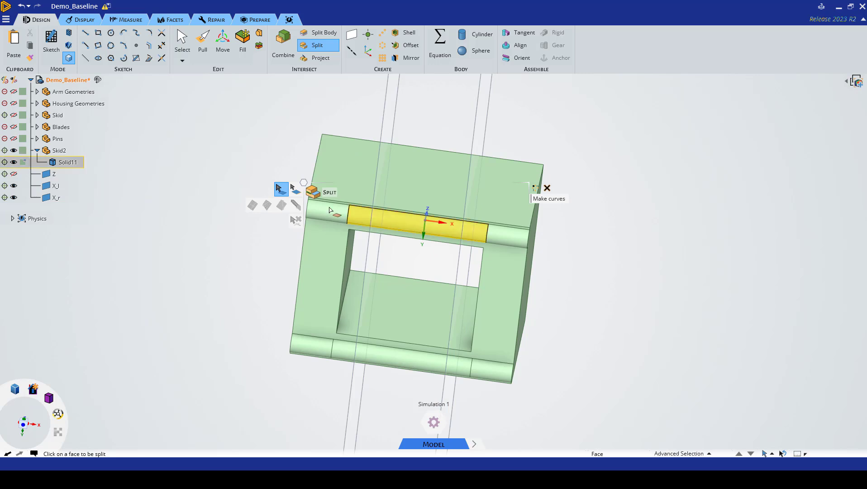
# Split the middle bar faces at plane X_l and hide the reference planes.
pyautogui.click(389, 297)
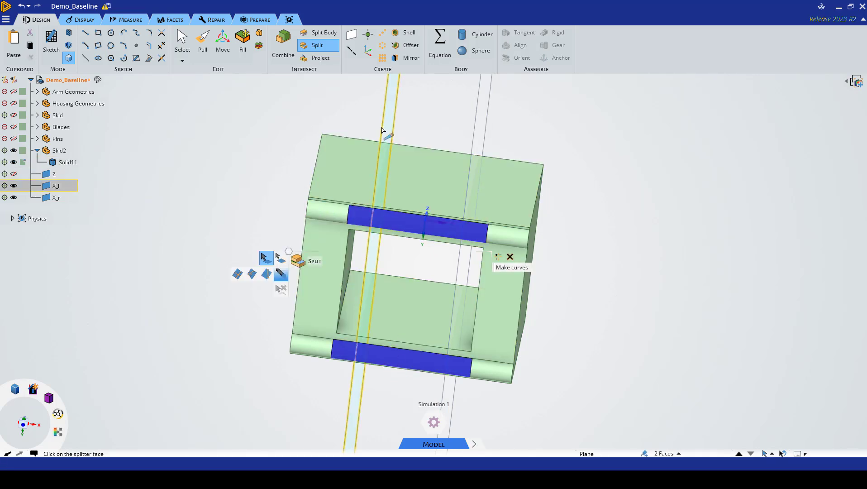
pyautogui.click(423, 226)
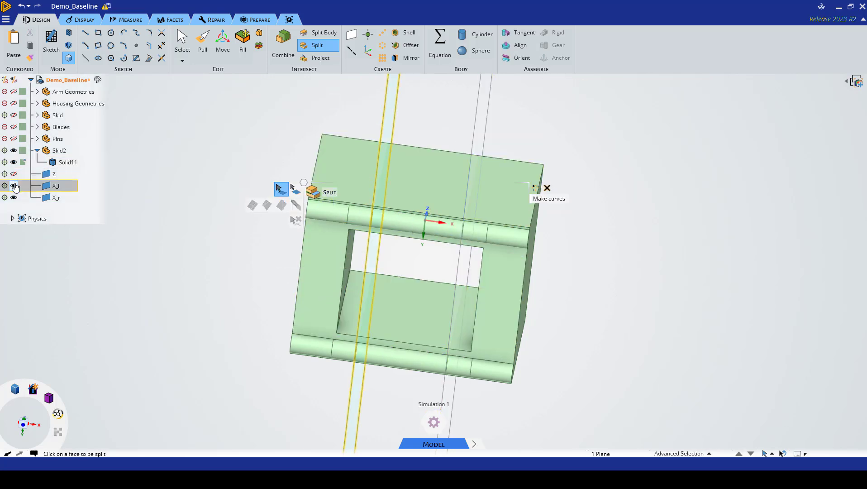
pyautogui.click(13, 185)
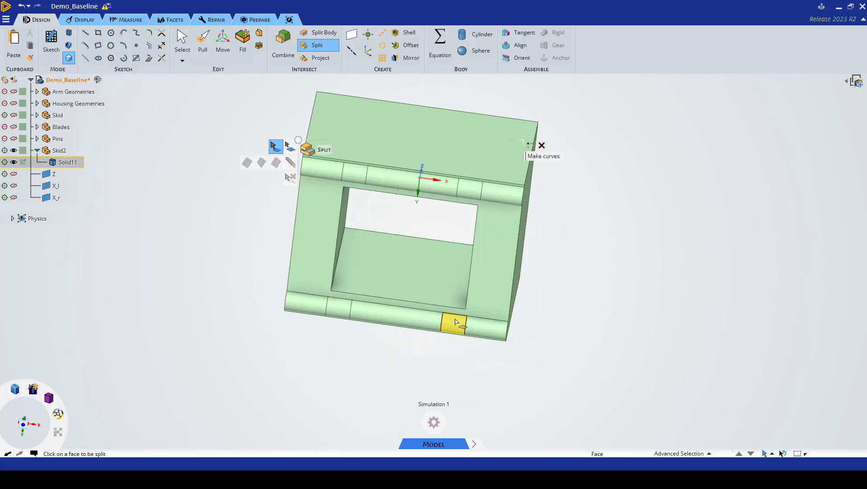
pyautogui.moveTo(469, 192)
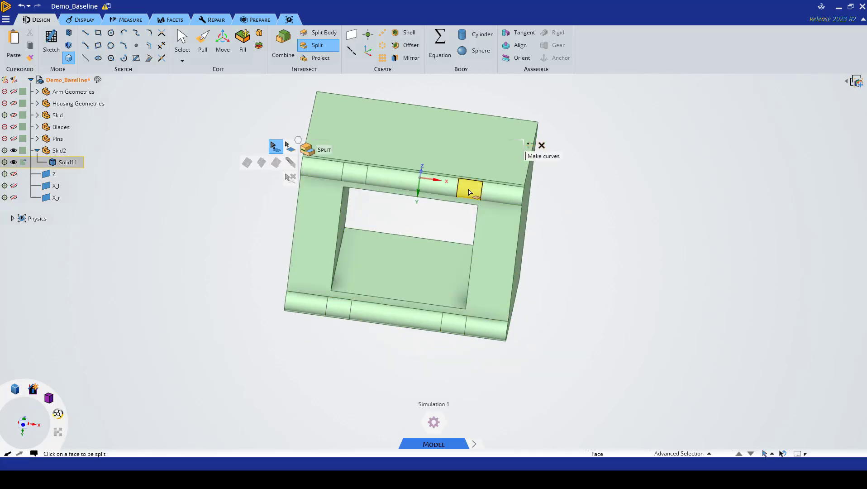
pyautogui.moveTo(464, 212)
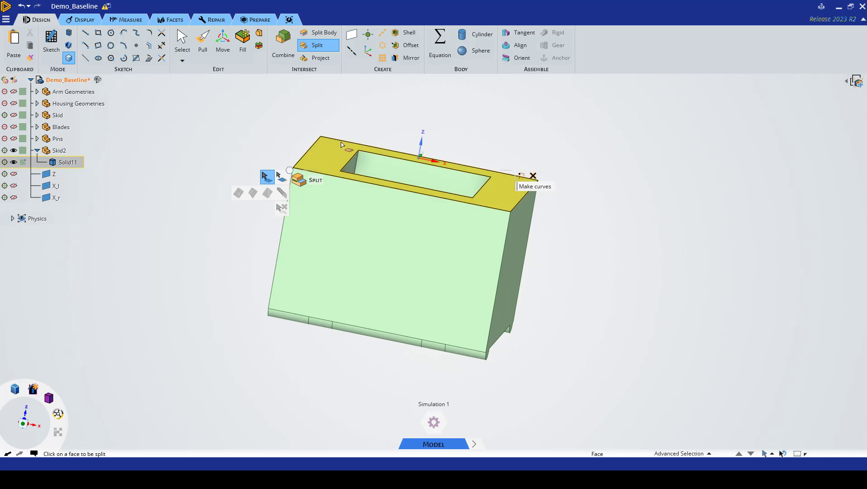
pyautogui.click(22, 162)
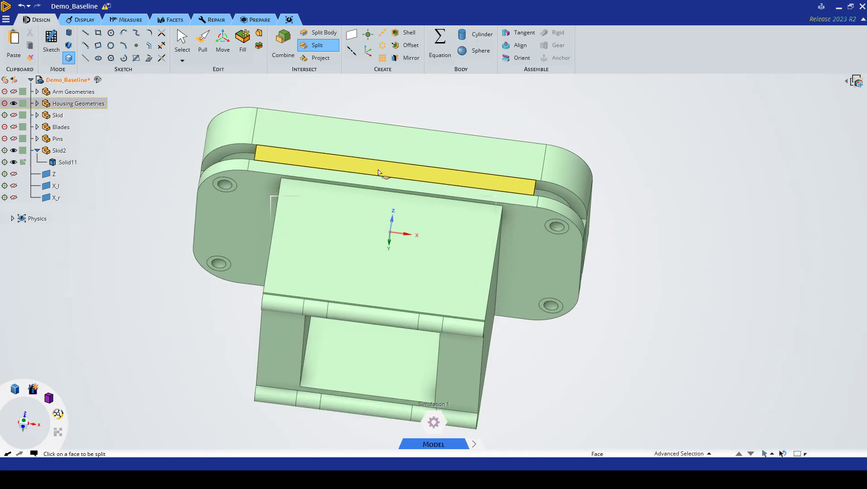
# Imprint the housing edges onto the skid top, dropping three unwanted curves to leave 28.
pyautogui.click(258, 19)
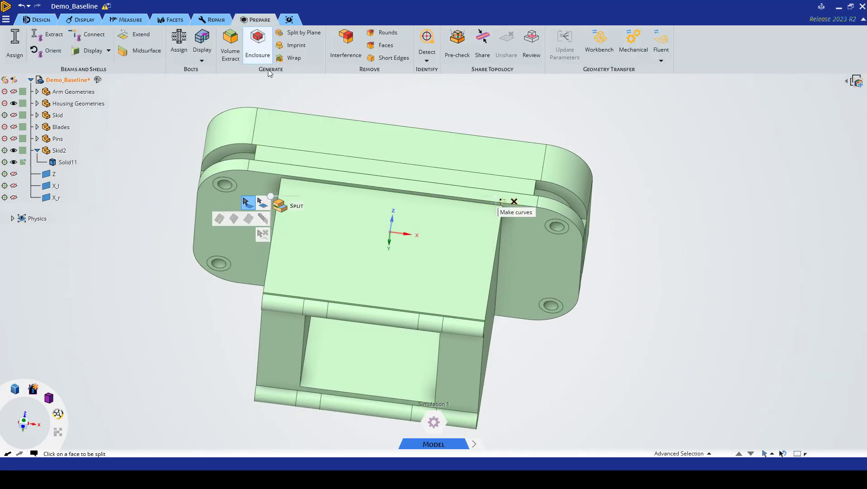
pyautogui.click(296, 44)
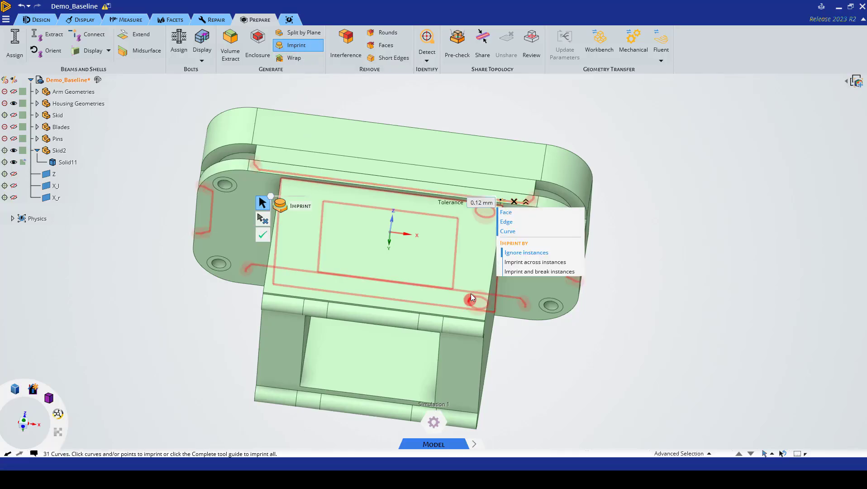
pyautogui.click(472, 299)
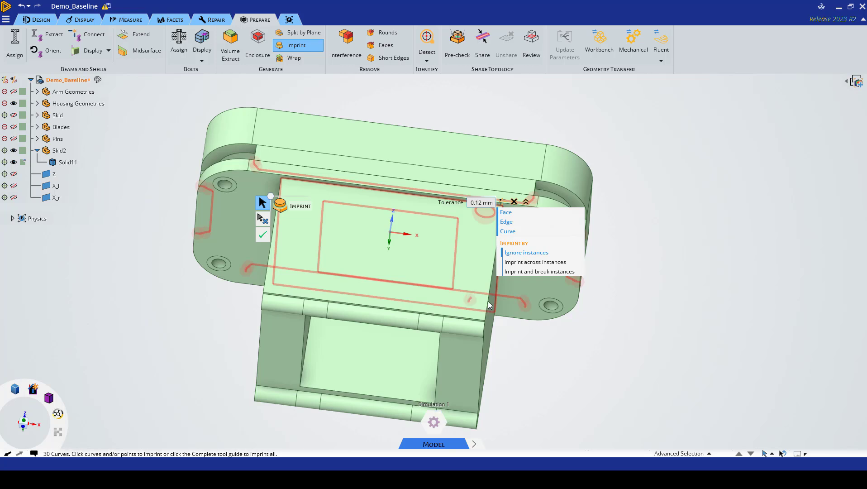
pyautogui.click(469, 299)
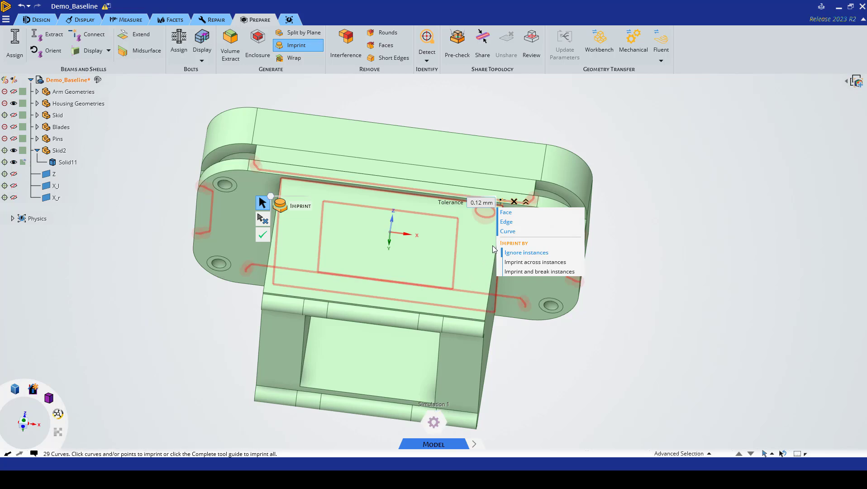
pyautogui.click(54, 185)
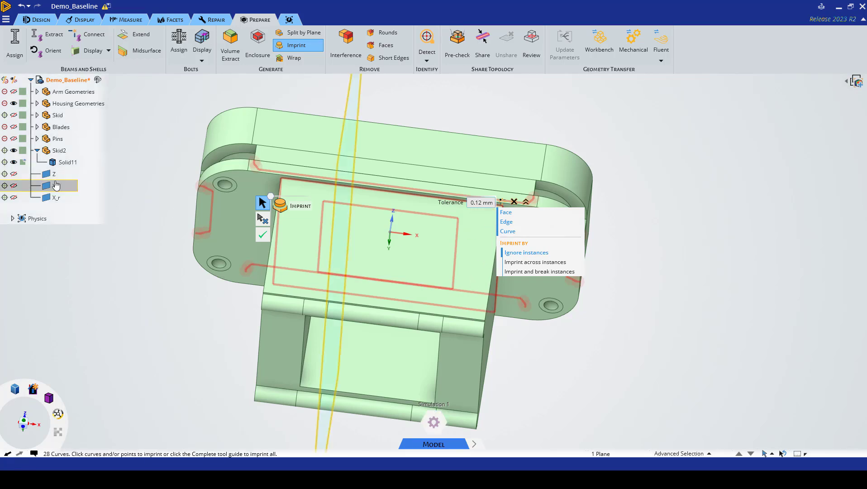